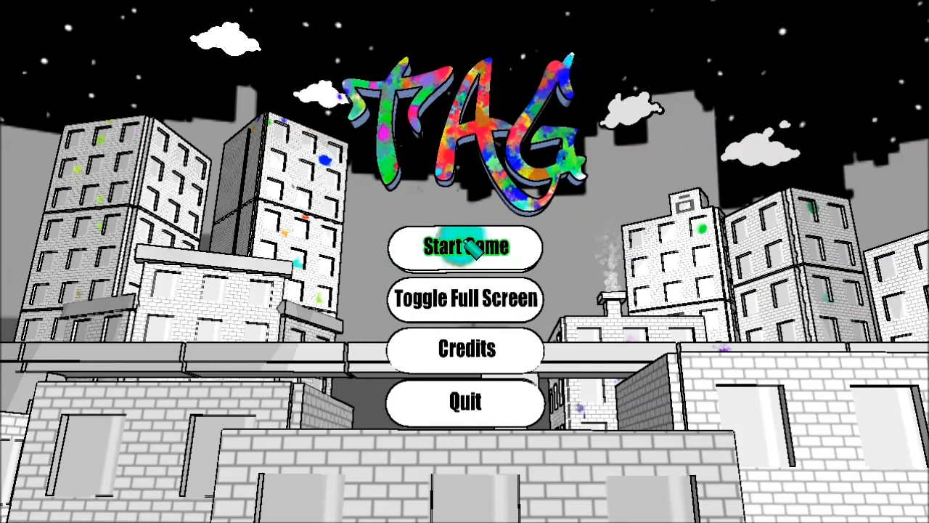
Start a new game from the title menu
left_click(465, 247)
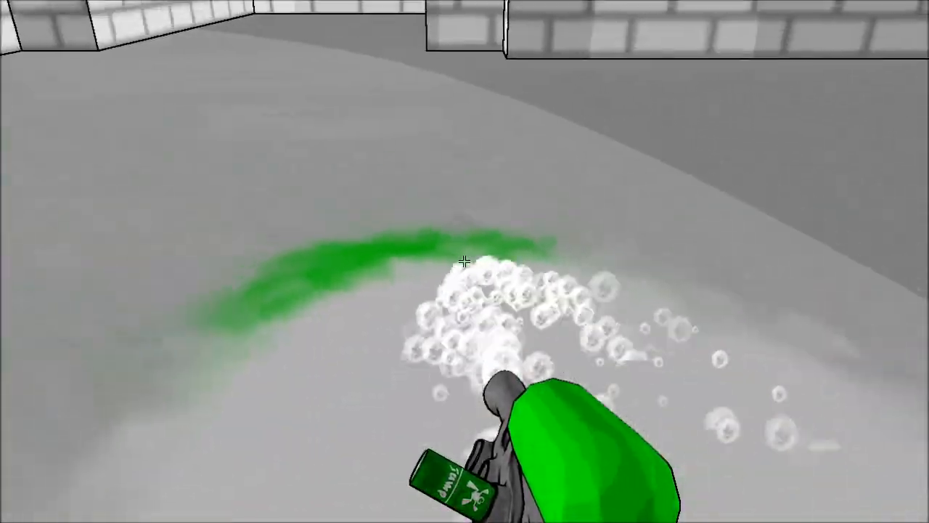
mouse_move(465, 261)
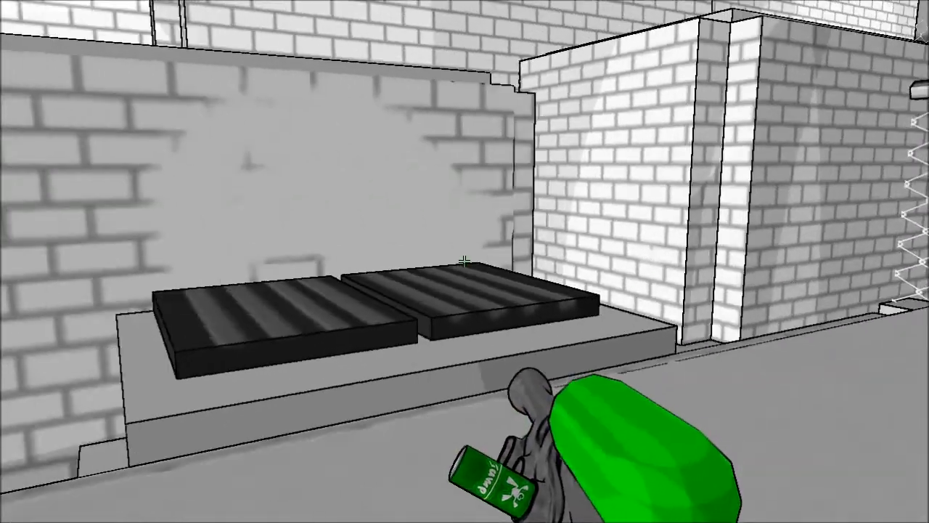
Spray green jump paint onto the left black ribbed block on the ledge
left_click(465, 261)
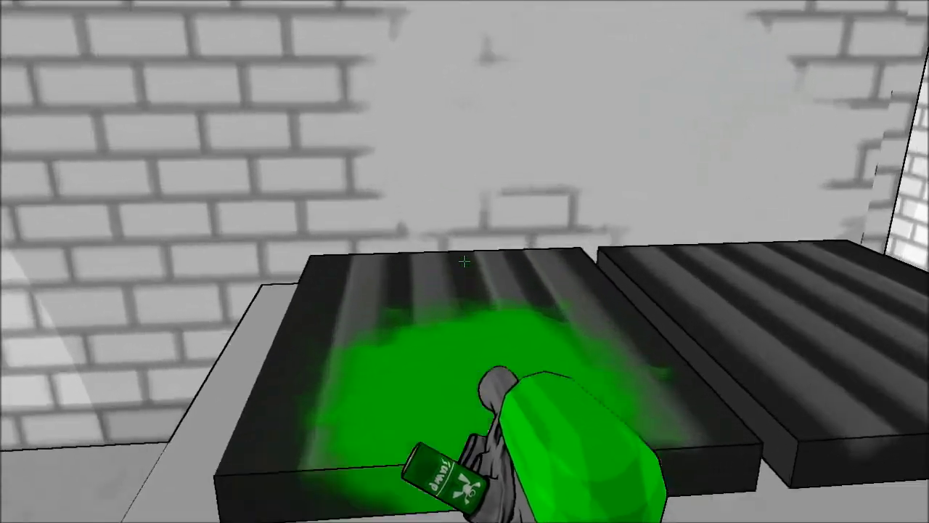